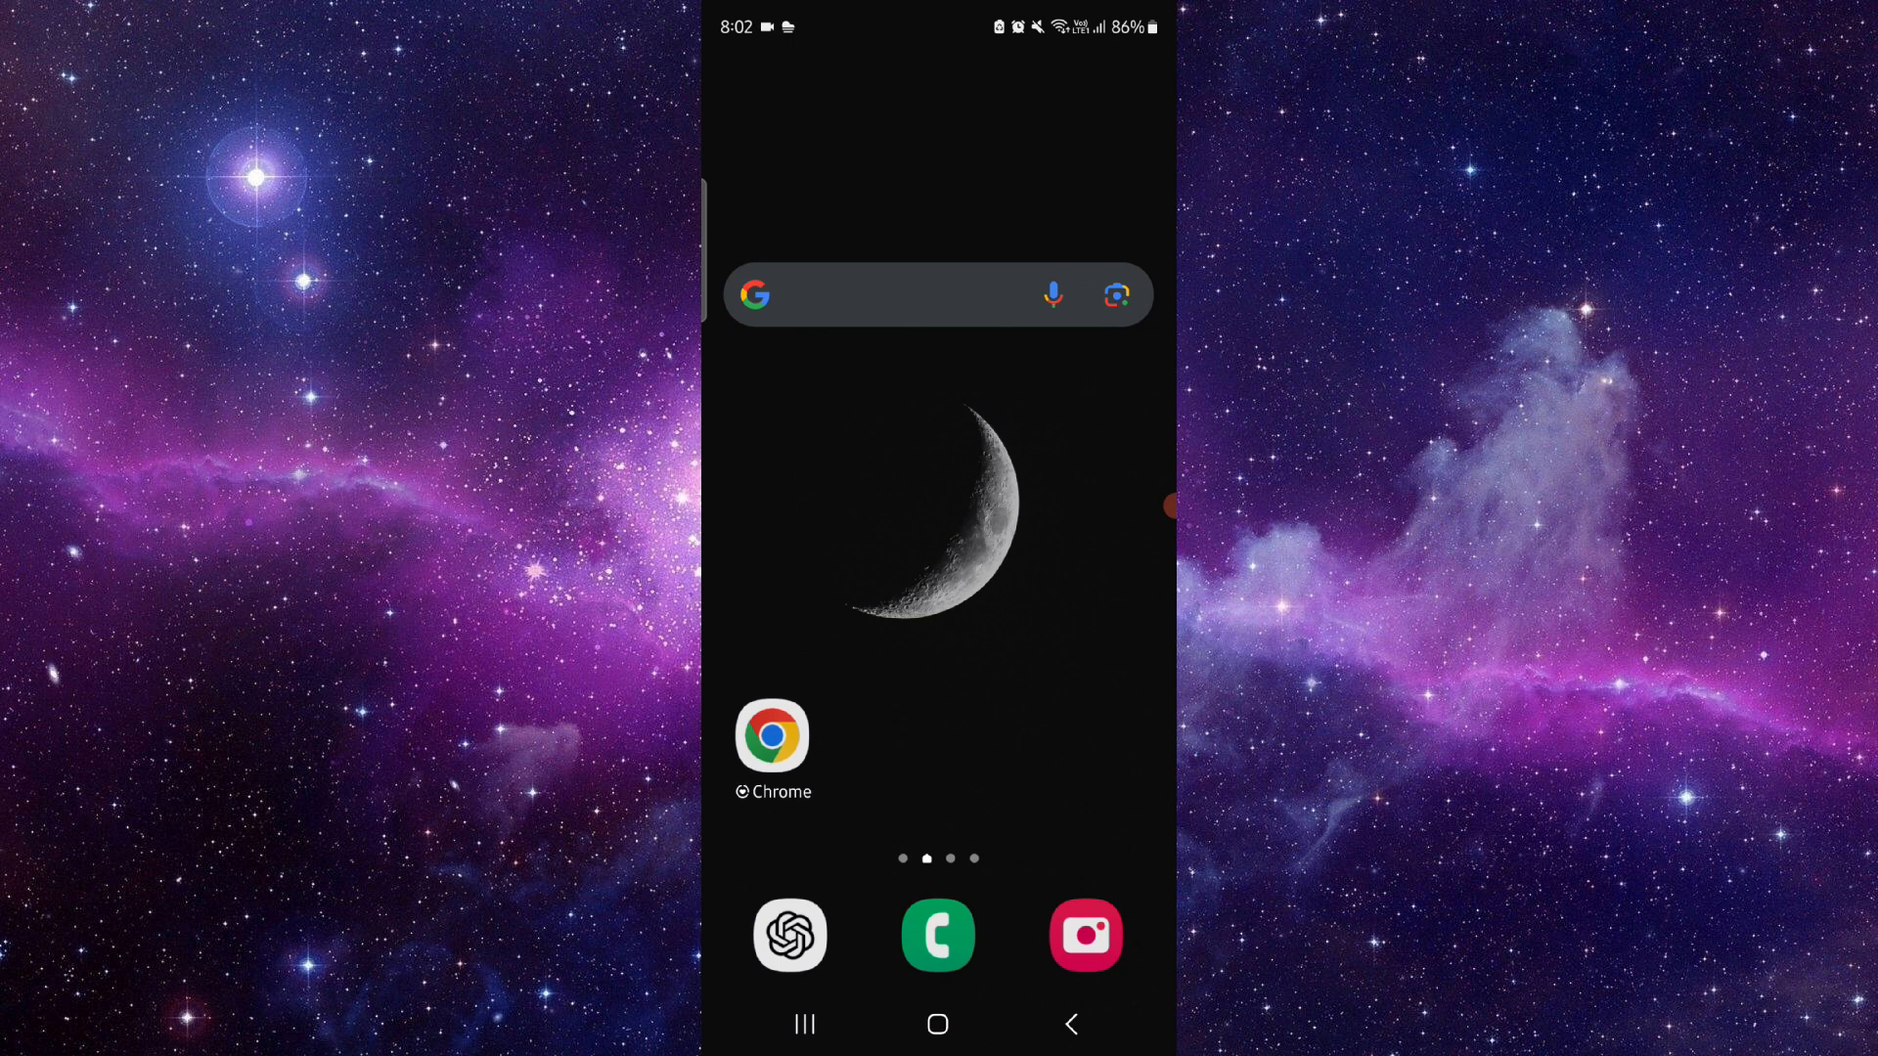
Search Google from the home screen for 'fotor ai'.
type("f")
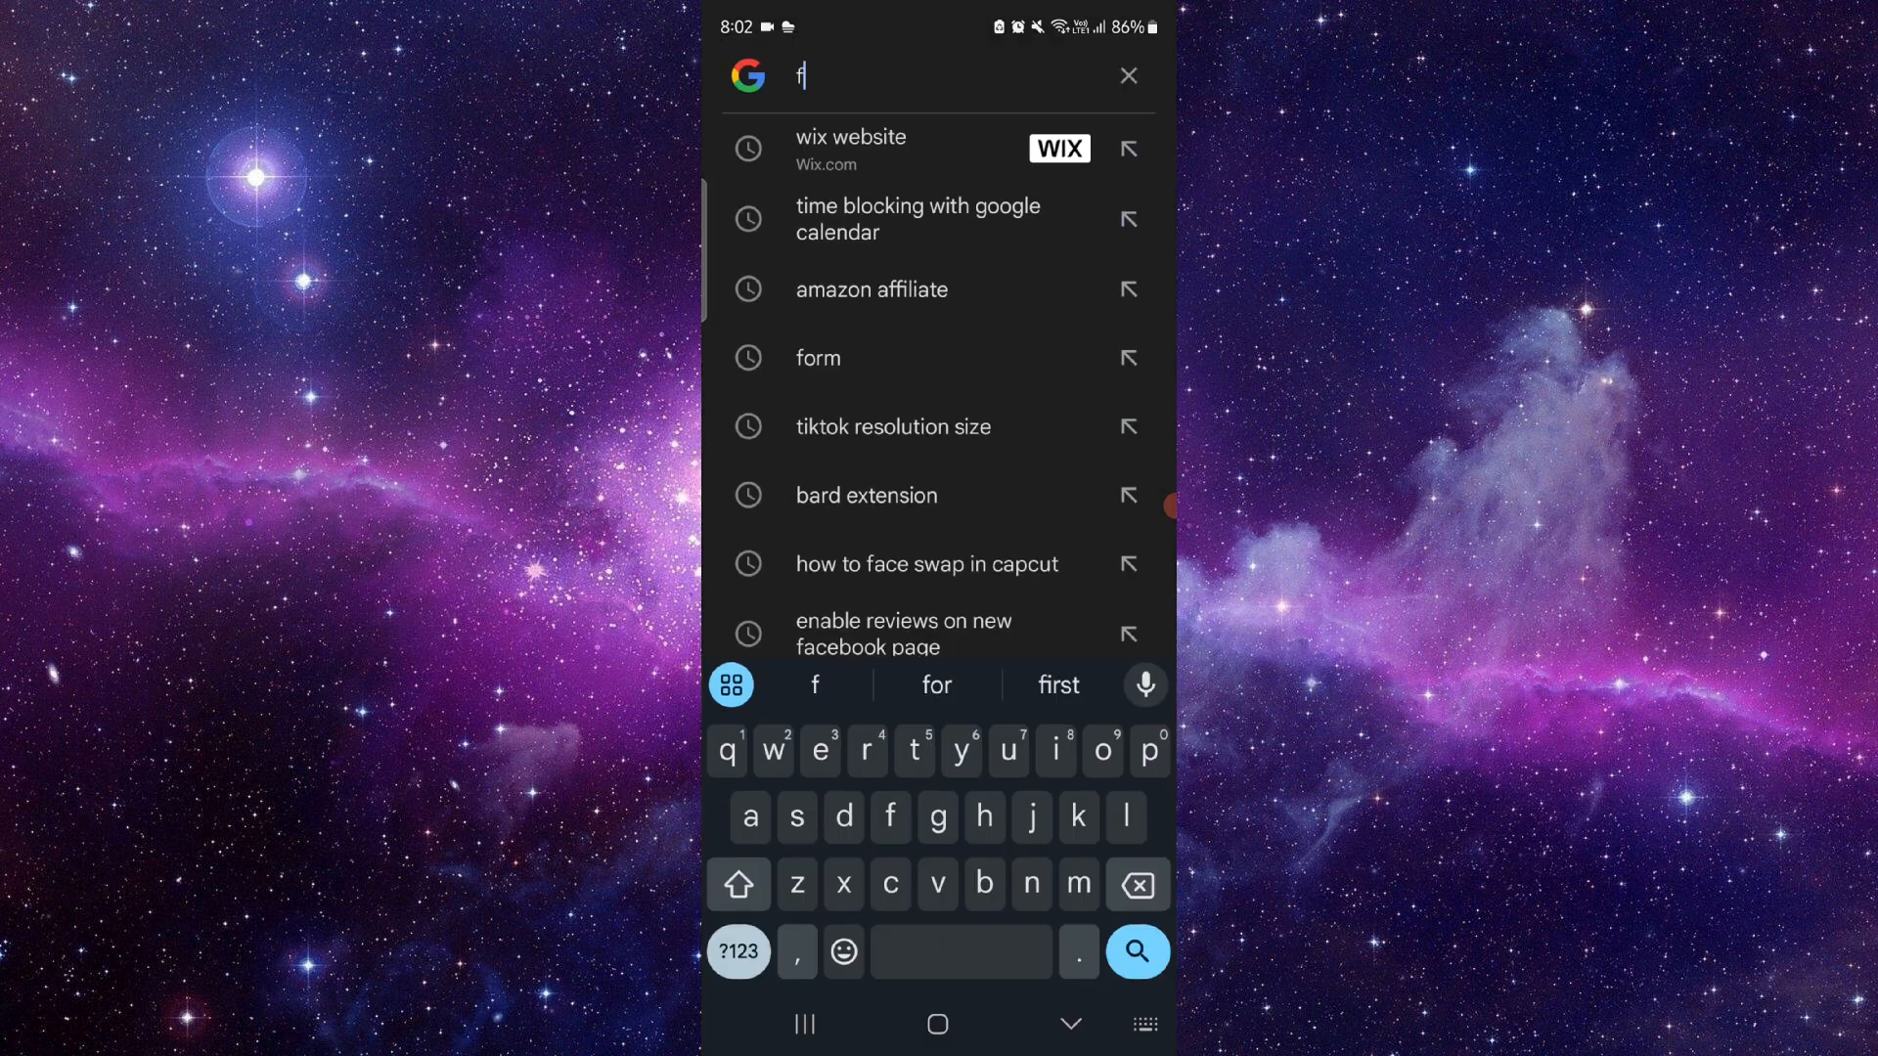
type("otor ai")
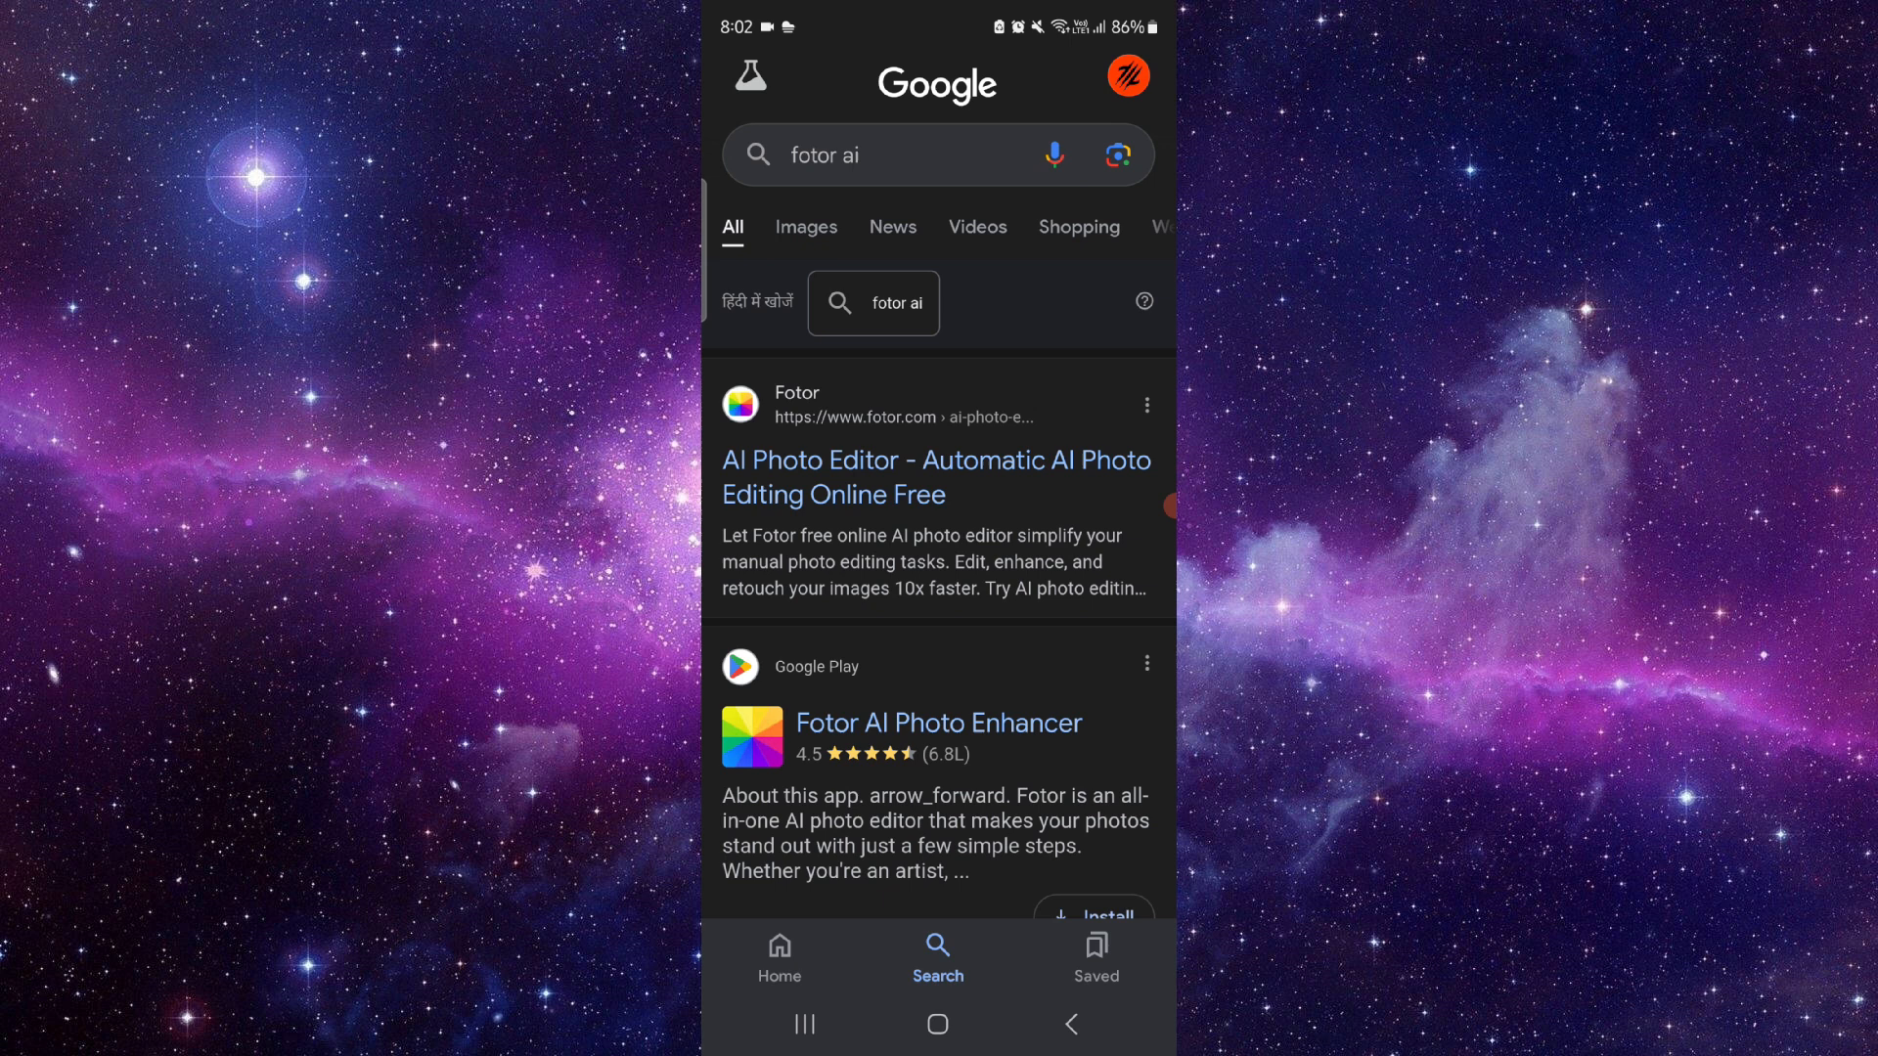
Open the 'AI Photo Editor' result on fotor.com, then show the recent apps overview.
left_click(937, 476)
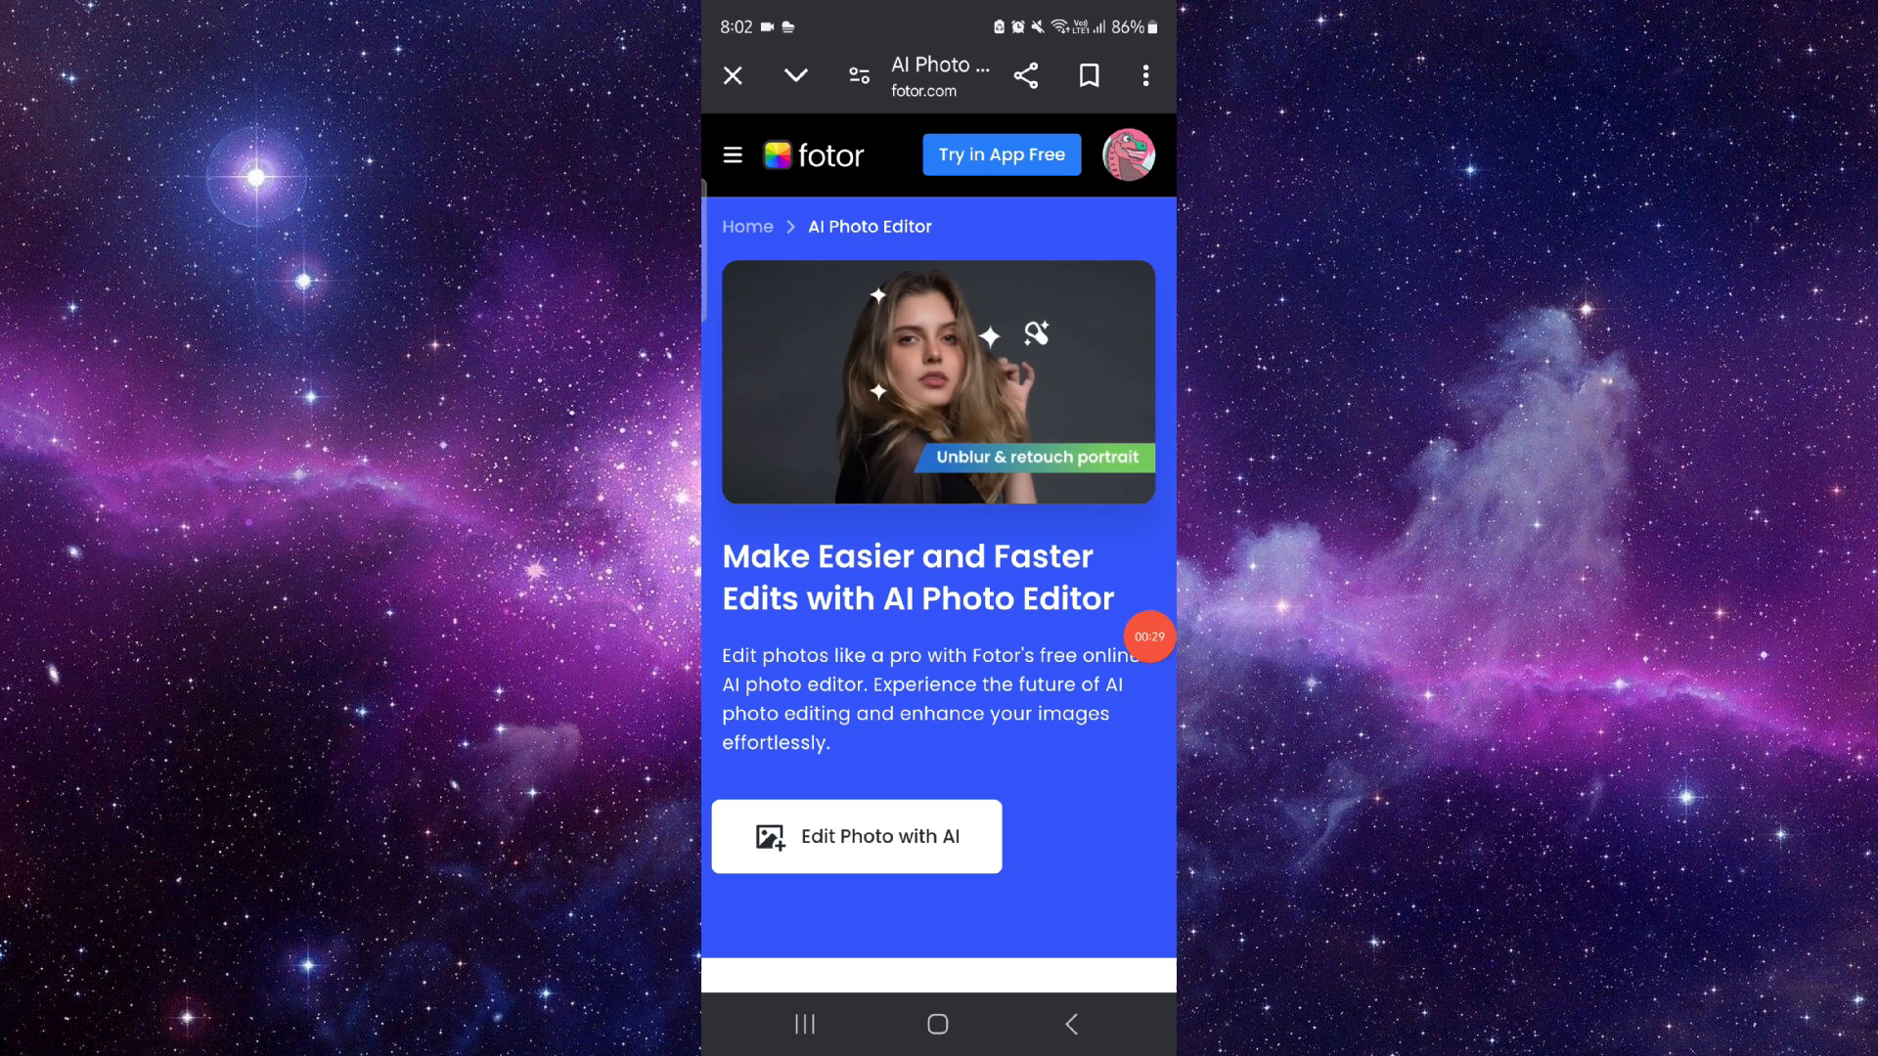
left_click(938, 1024)
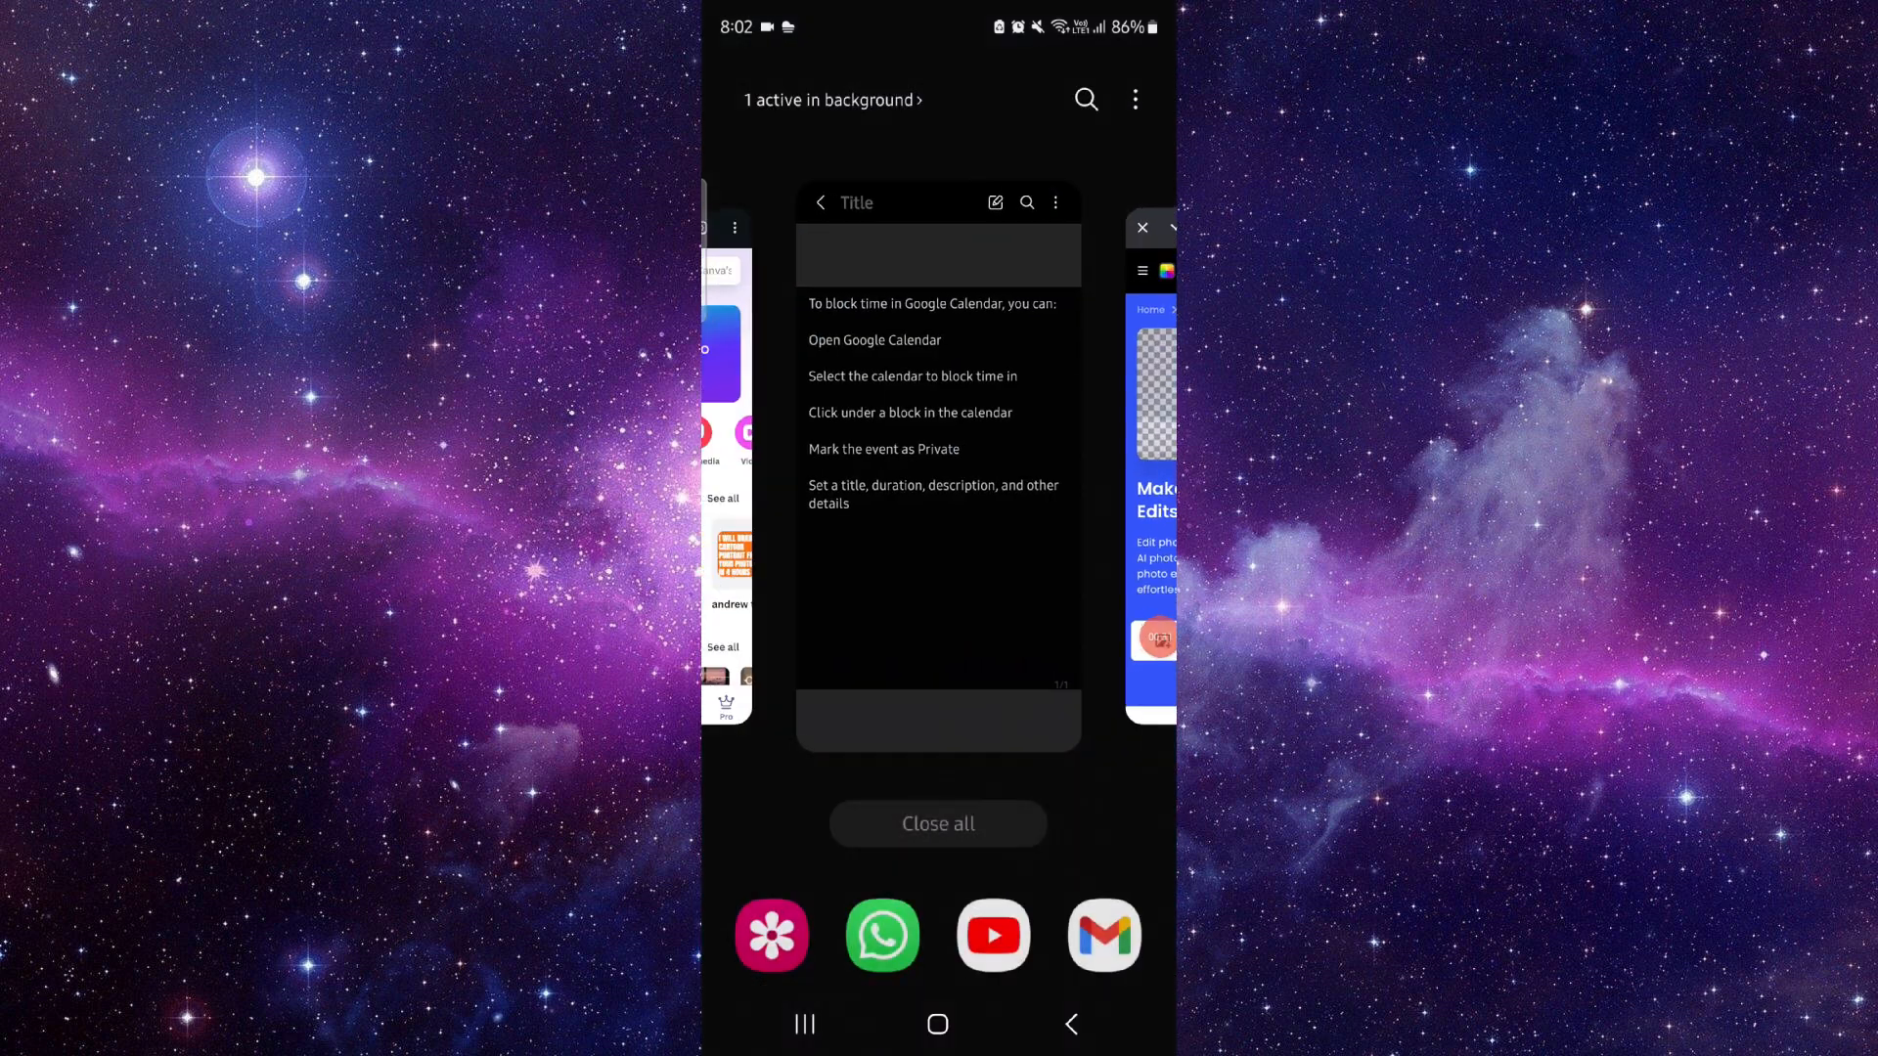